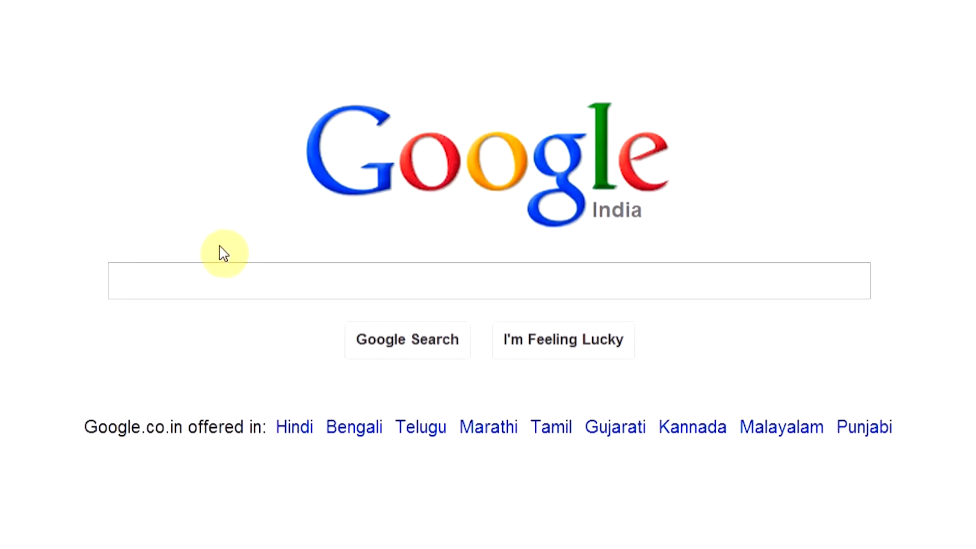
type("re")
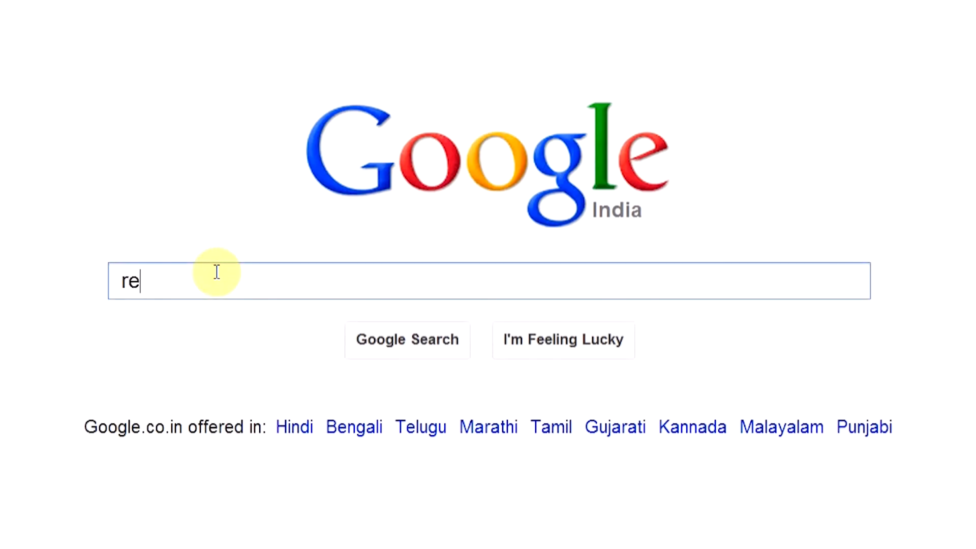
type("lated:")
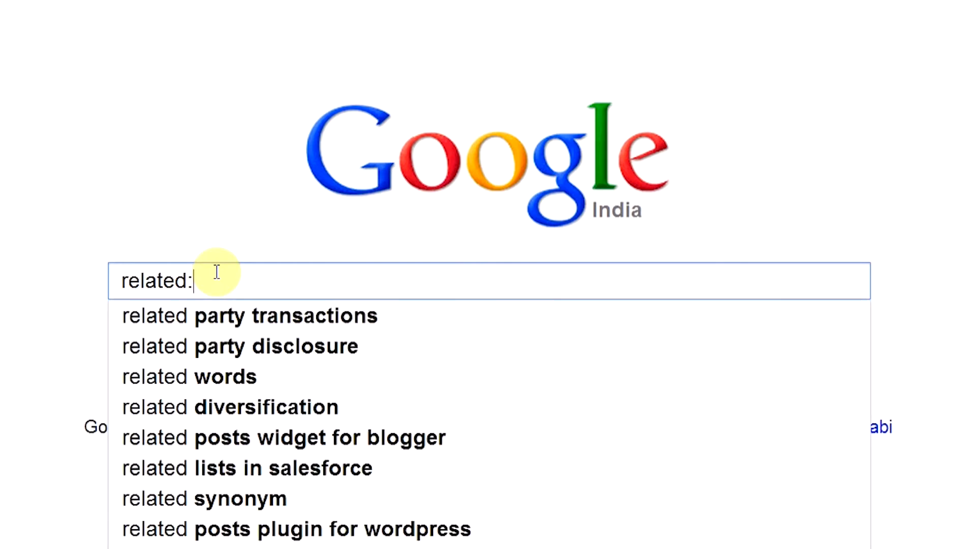
type("www.")
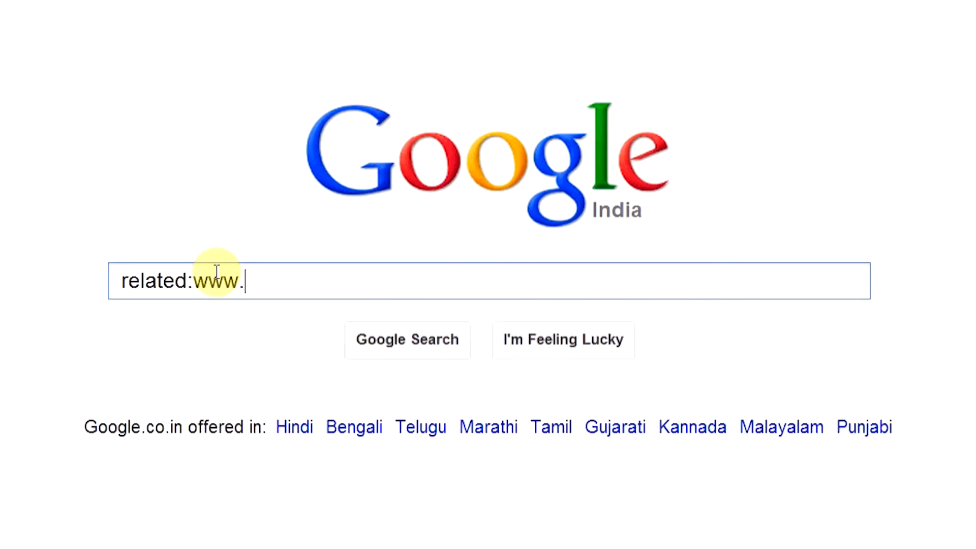
type("facebook")
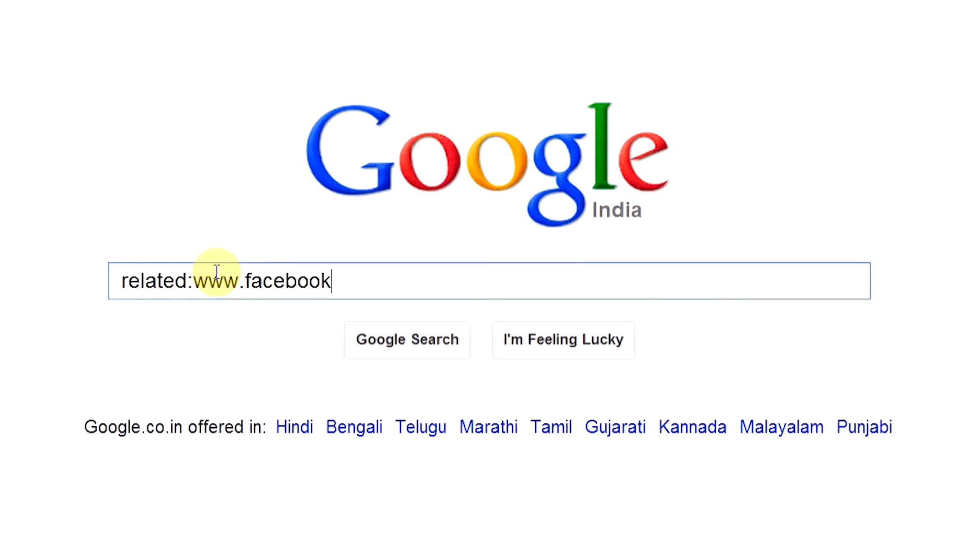
key("Return")
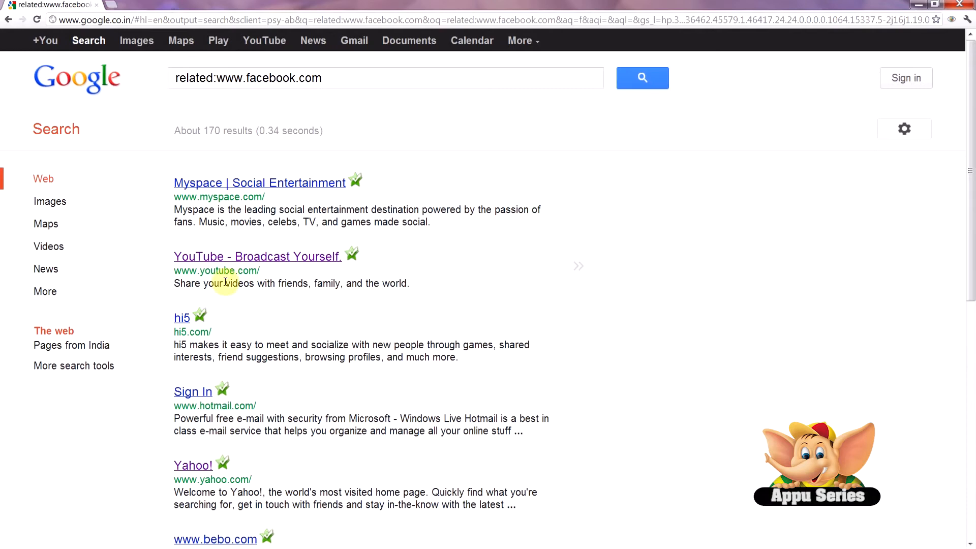
mouse_move(218, 407)
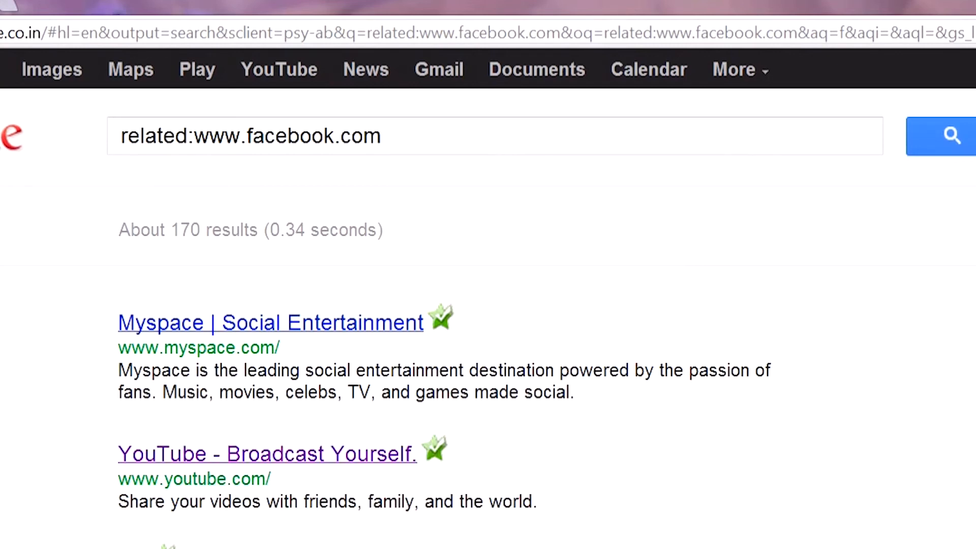
Scroll through the Facebook-related results to see Yahoo, Bebo, Orkut, MSN and AOL
scroll("down", 3)
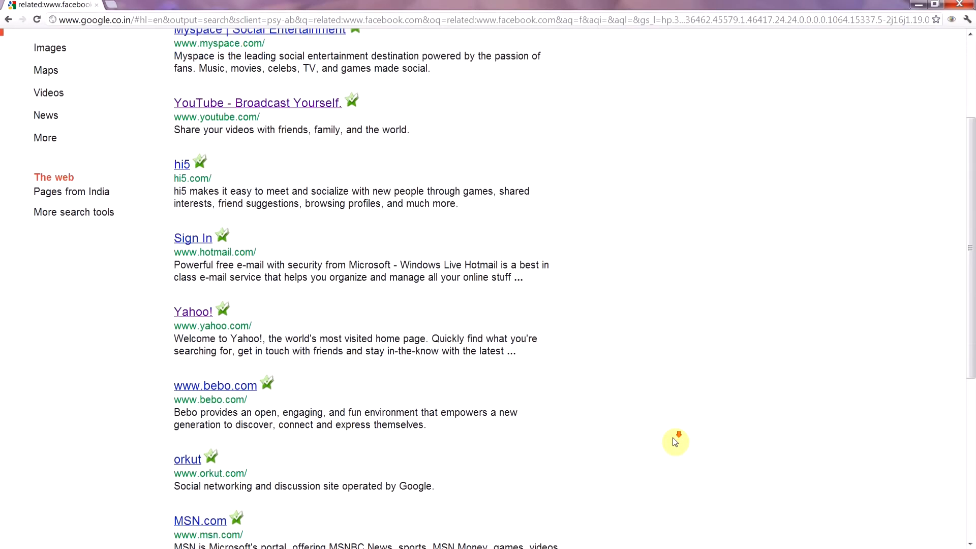
scroll("down", 3)
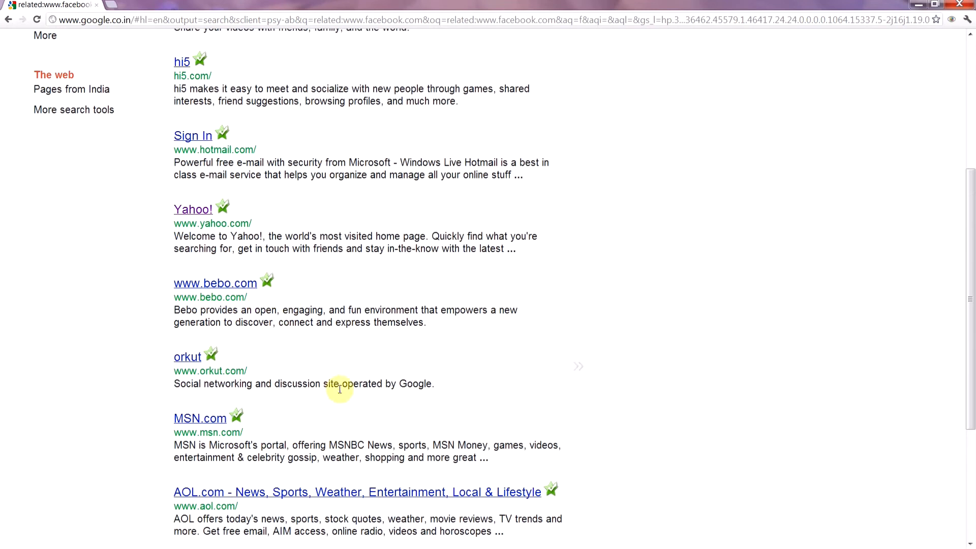
scroll("up", 3)
type("related:w")
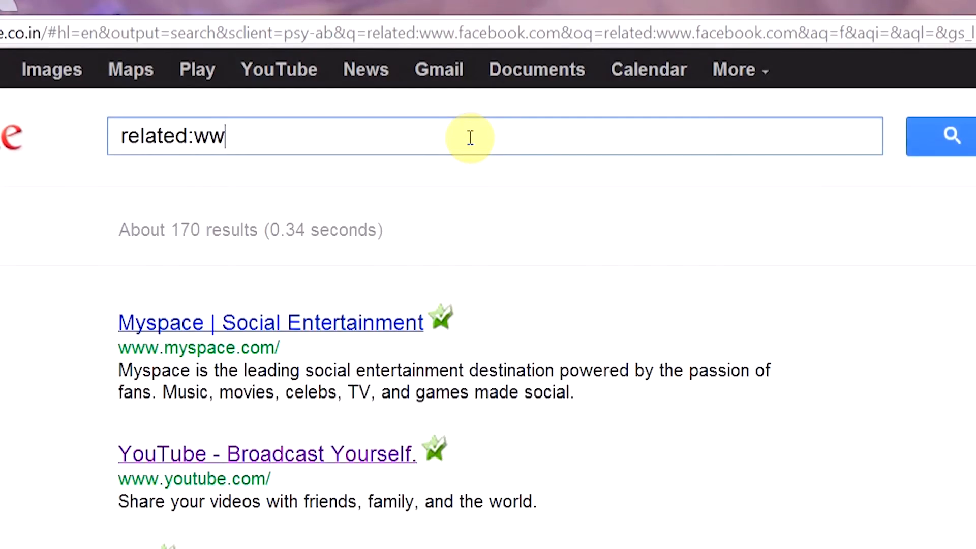
type("w.ebay.com")
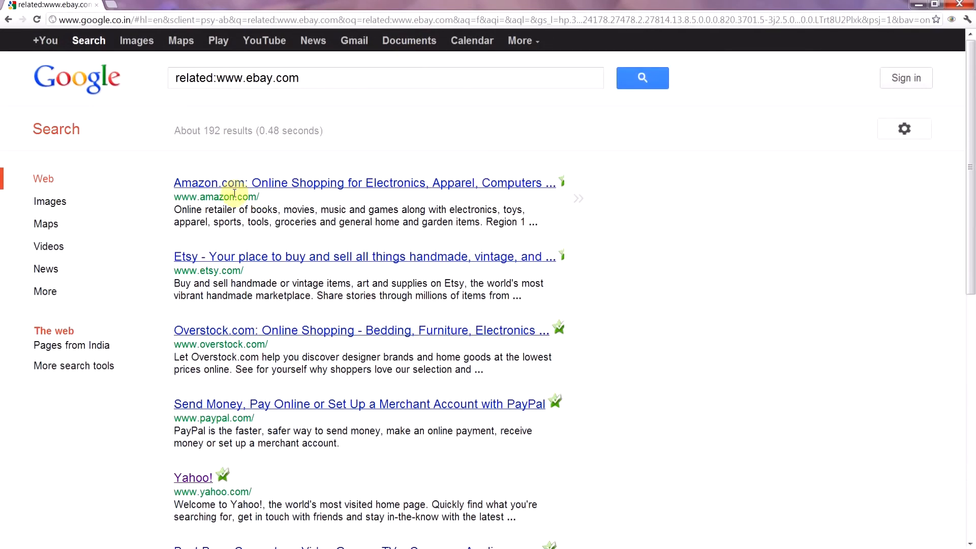
mouse_move(224, 344)
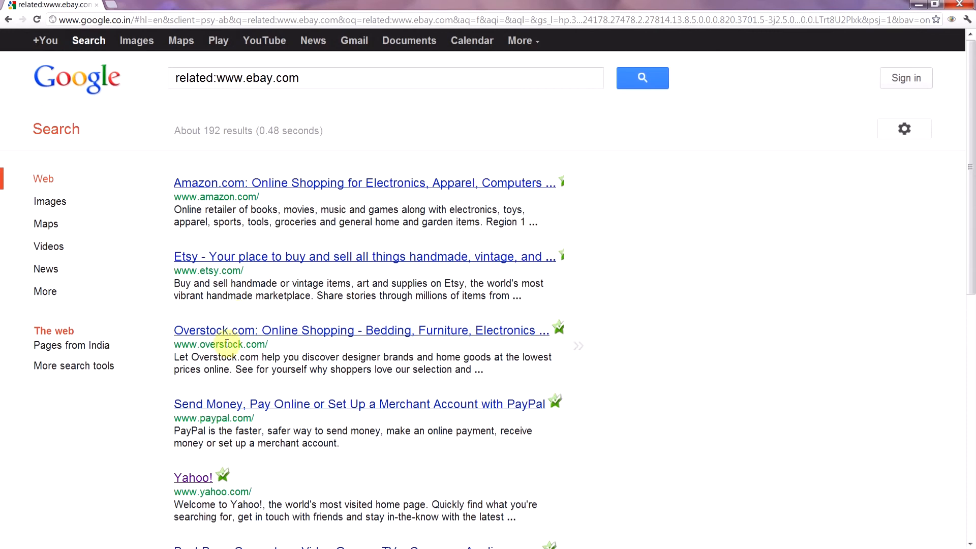
scroll("down", 3)
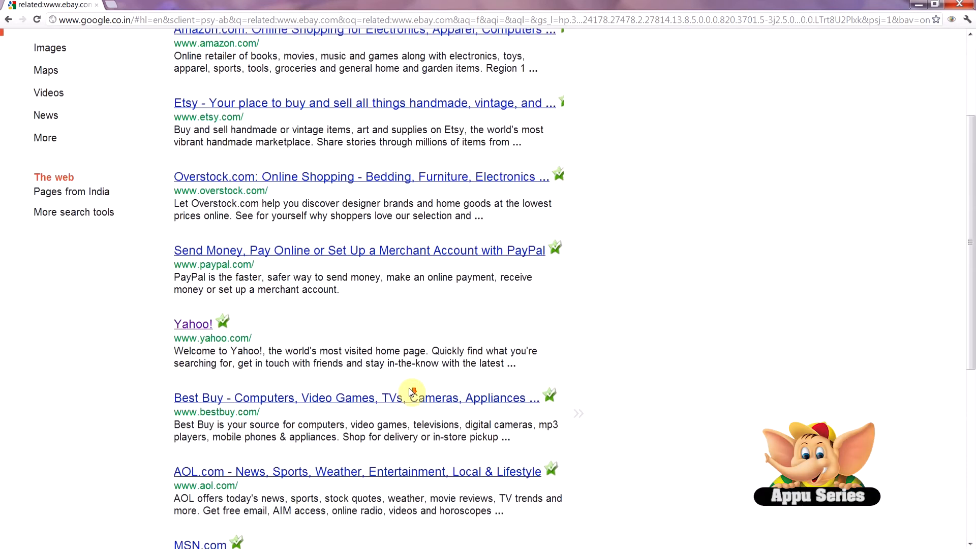
scroll("down", 3)
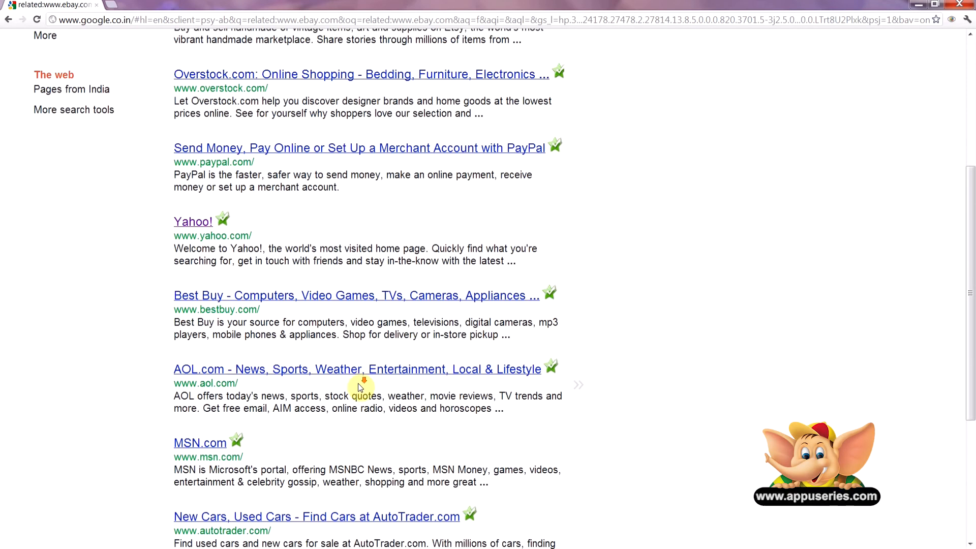